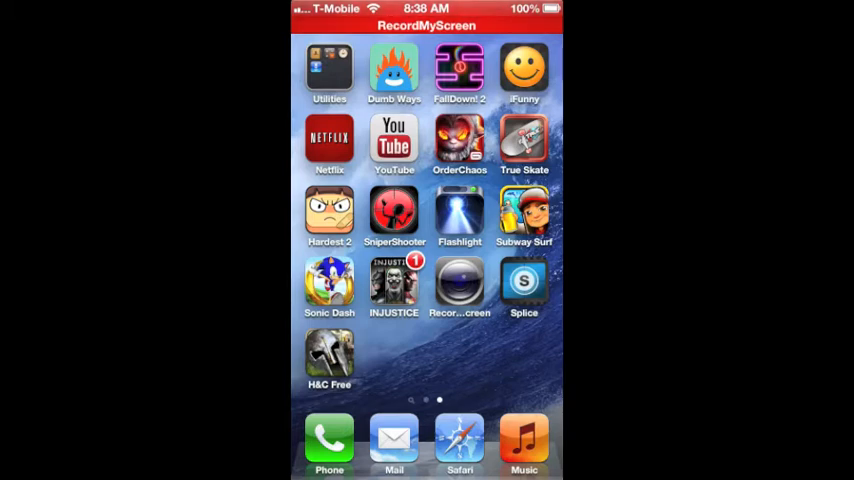
Launch Safari and enter 'emu4ios' into the Google search box.
{"action": "left_click", "coordinate": [459, 440]}
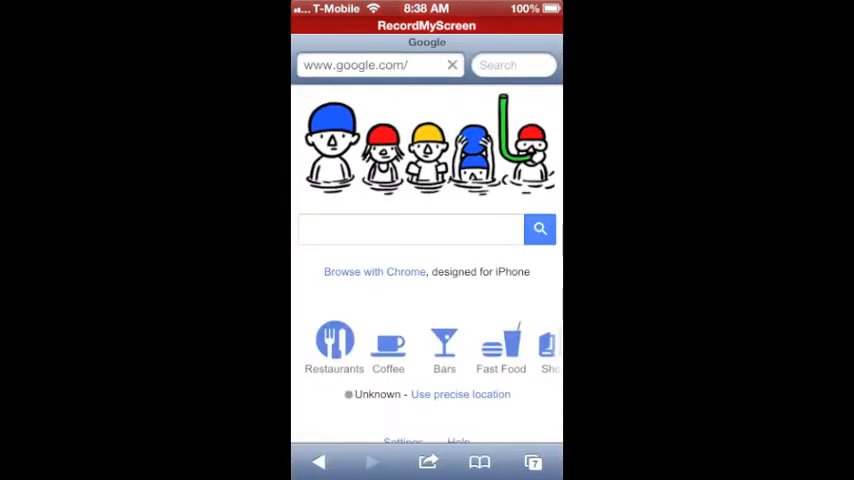
{"action": "left_click", "coordinate": [410, 229]}
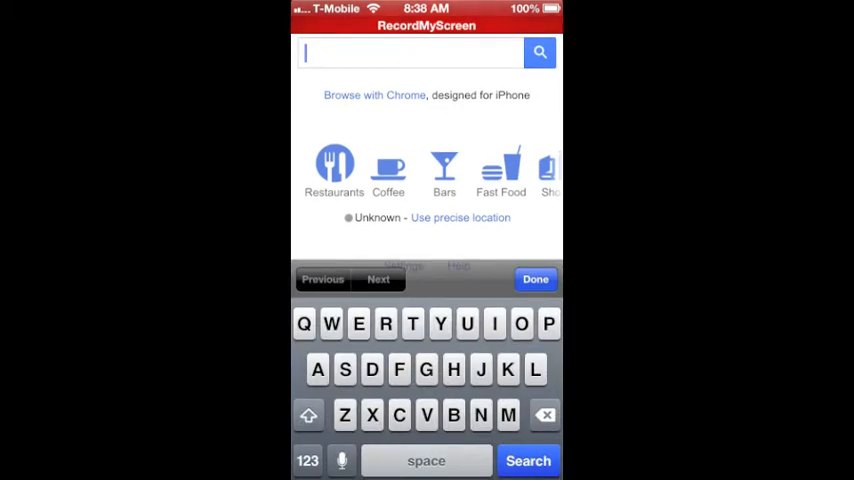
{"action": "type", "text": "mu"}
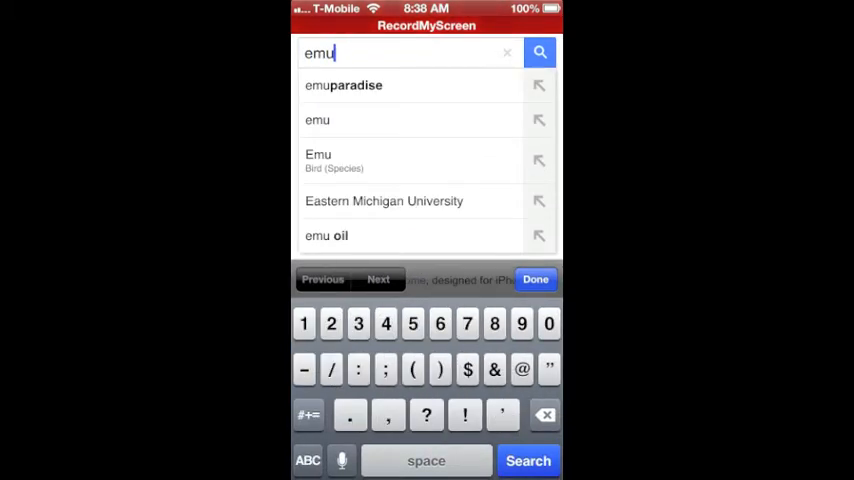
{"action": "type", "text": "4"}
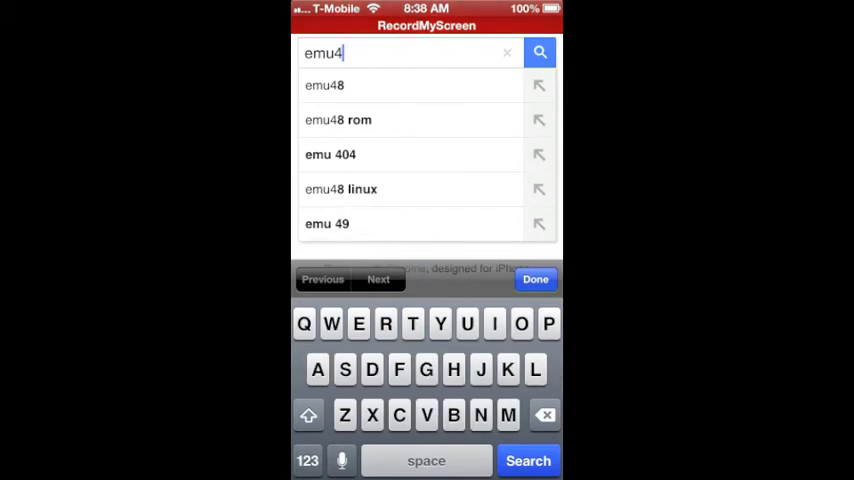
{"action": "type", "text": "ios"}
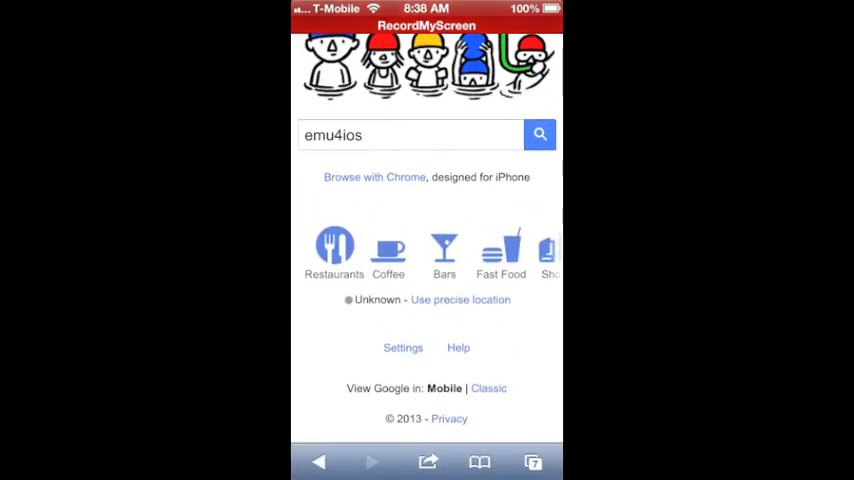
Search emu4ios, open 'Downloads - Emu4iOS - Google Sites', and scroll to the new link.
{"action": "left_click", "coordinate": [539, 134]}
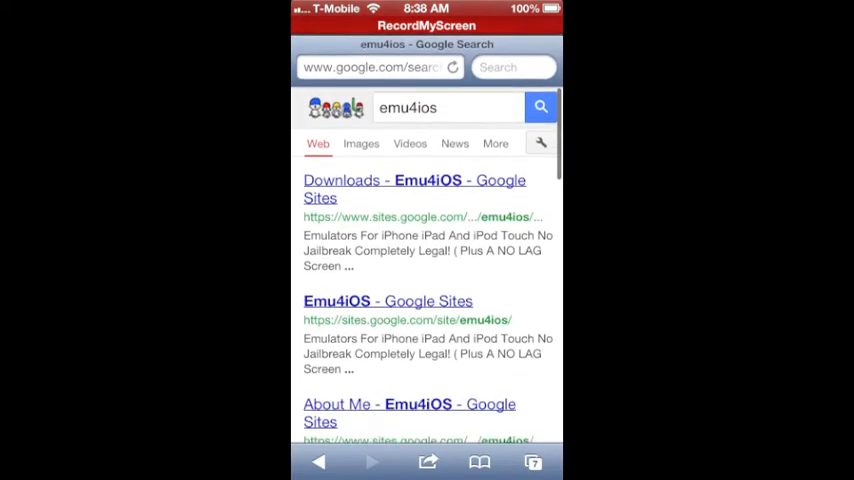
{"action": "left_click", "coordinate": [375, 67]}
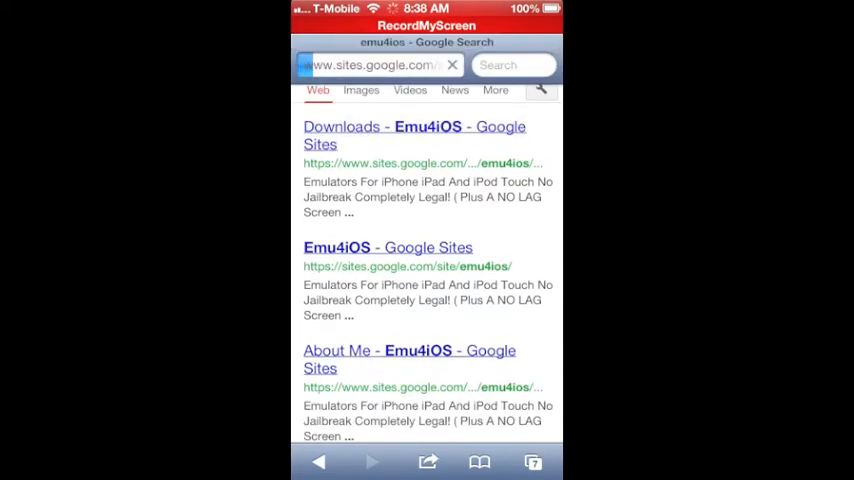
{"action": "left_click", "coordinate": [414, 135]}
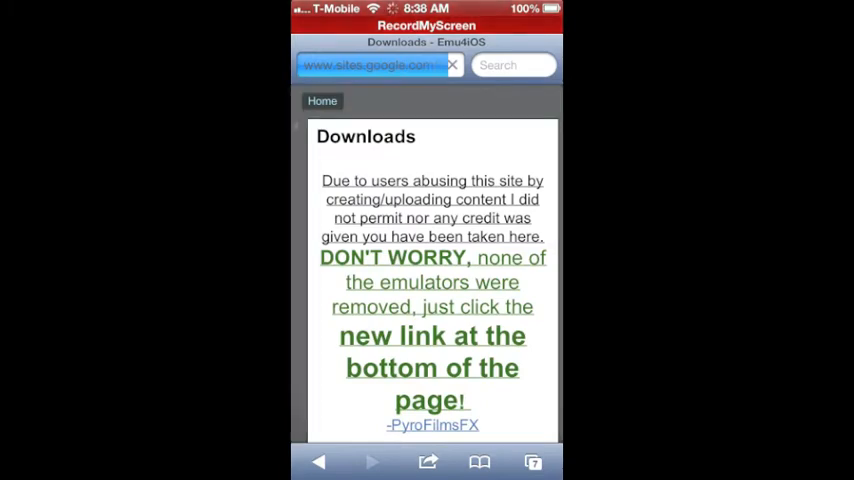
{"action": "scroll", "scroll_direction": "down", "scroll_amount": 3}
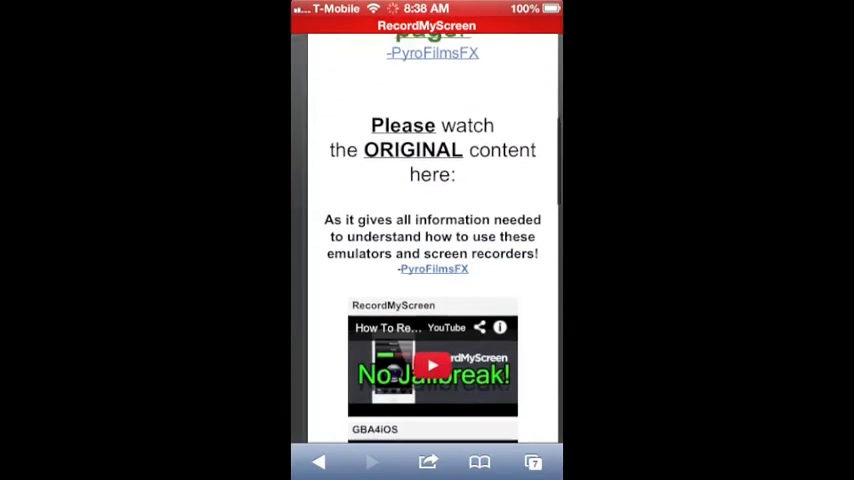
{"action": "scroll", "scroll_direction": "down", "scroll_amount": 3}
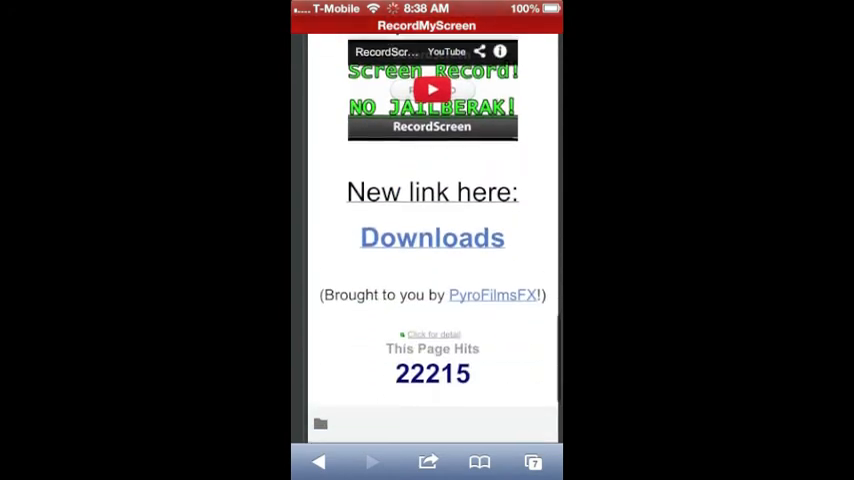
Follow the 'Downloads' link under 'New link here:' and scroll past the videos to the file list.
{"action": "left_click", "coordinate": [533, 461]}
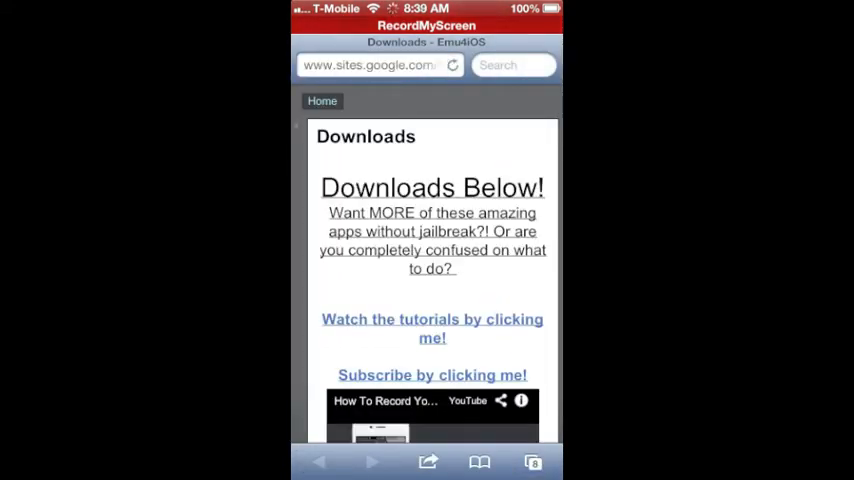
{"action": "scroll", "scroll_direction": "down", "scroll_amount": 3}
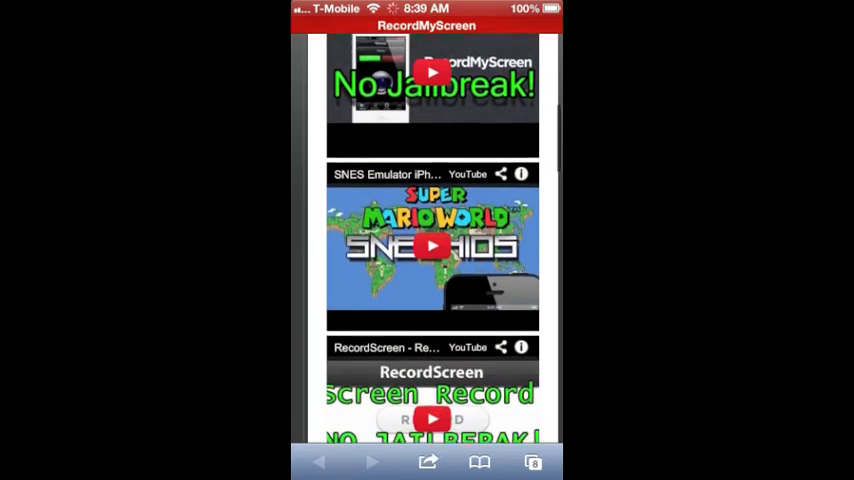
{"action": "scroll", "scroll_direction": "down", "scroll_amount": 3}
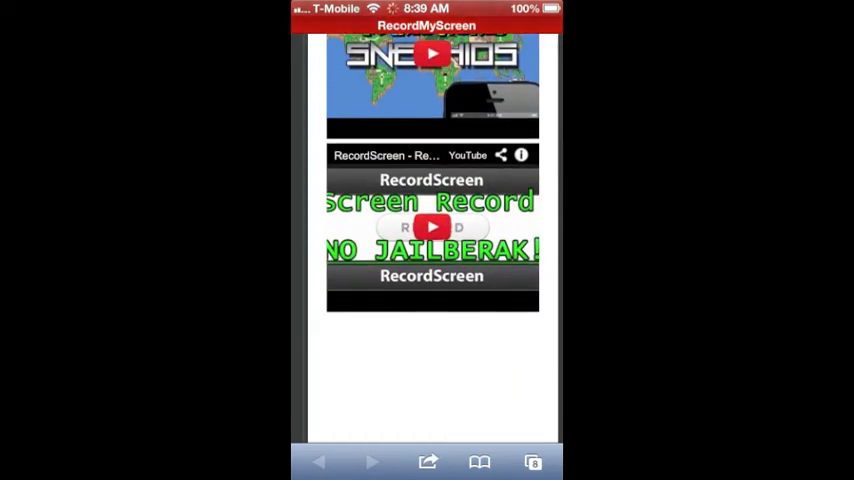
{"action": "scroll", "scroll_direction": "down", "scroll_amount": 3}
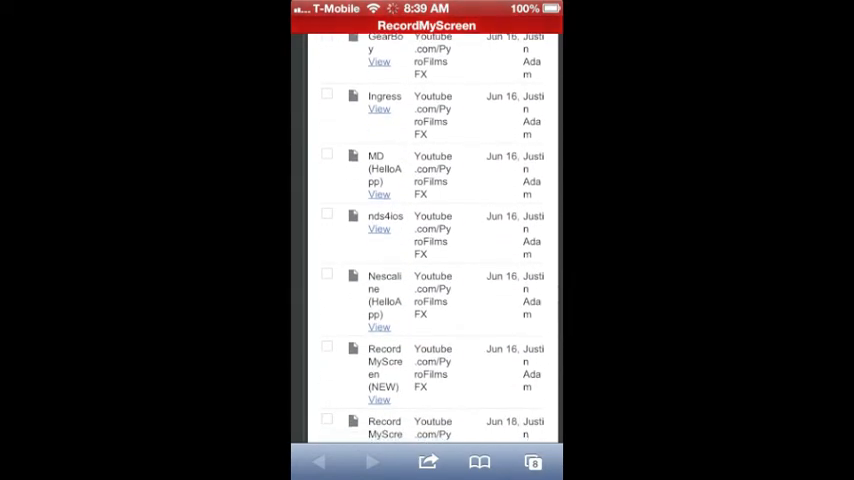
View RecordMyScreen (NEW), accept Install, and cancel the 'Open this page in App Store?' prompt.
{"action": "scroll", "scroll_direction": "down", "scroll_amount": 3}
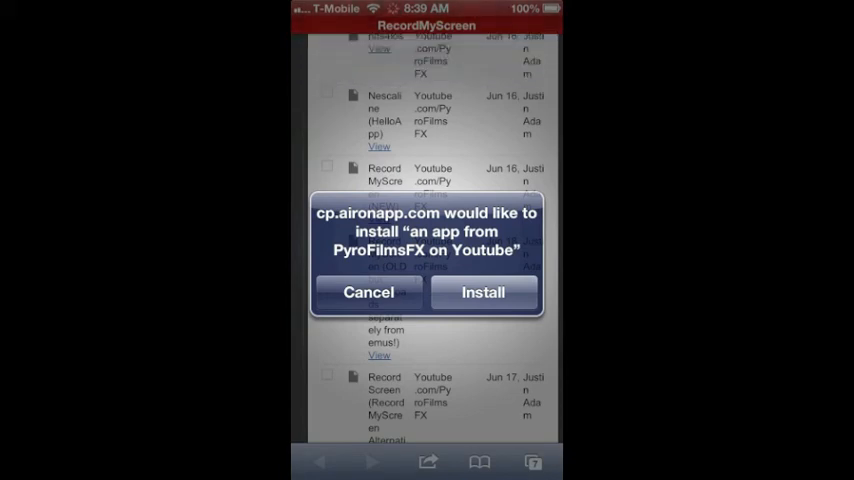
{"action": "left_click", "coordinate": [368, 292]}
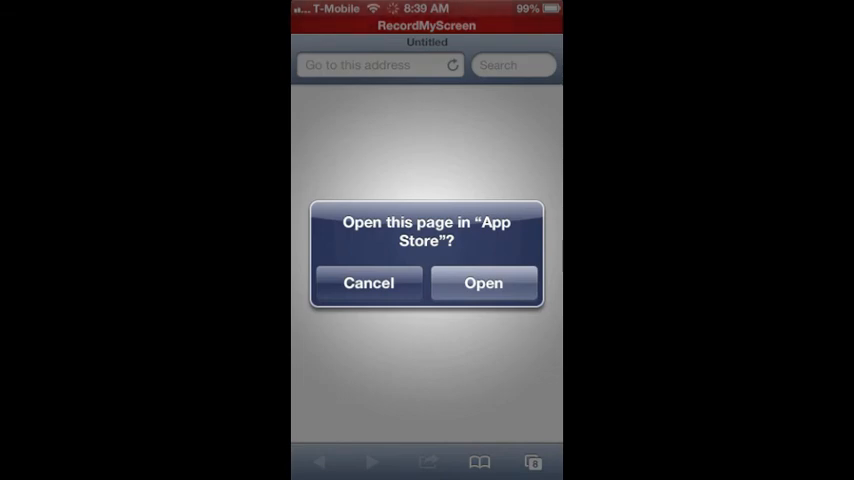
{"action": "left_click", "coordinate": [368, 283]}
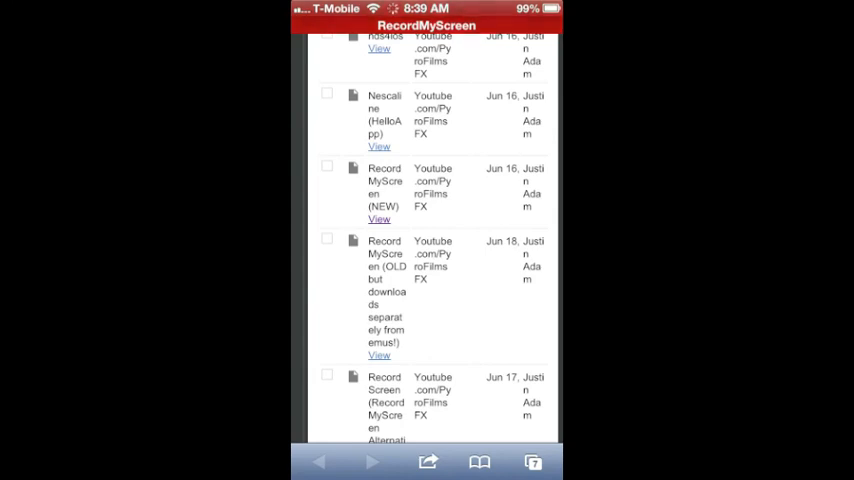
{"action": "scroll", "scroll_direction": "up", "scroll_amount": 3}
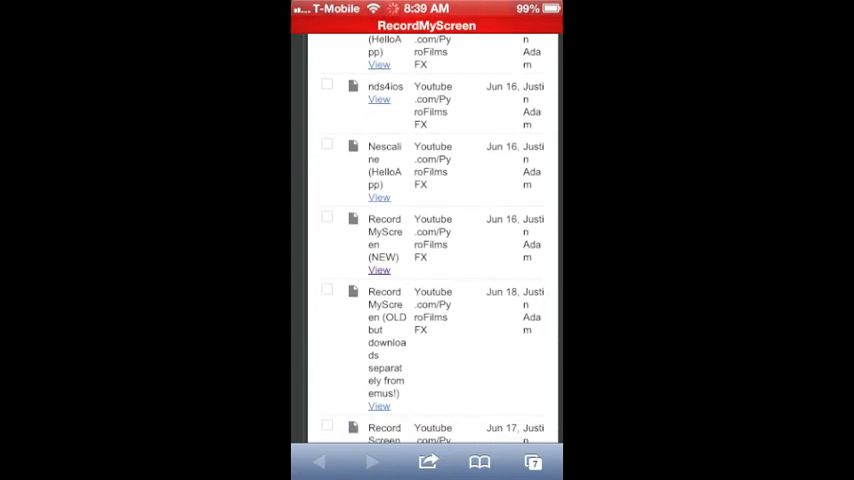